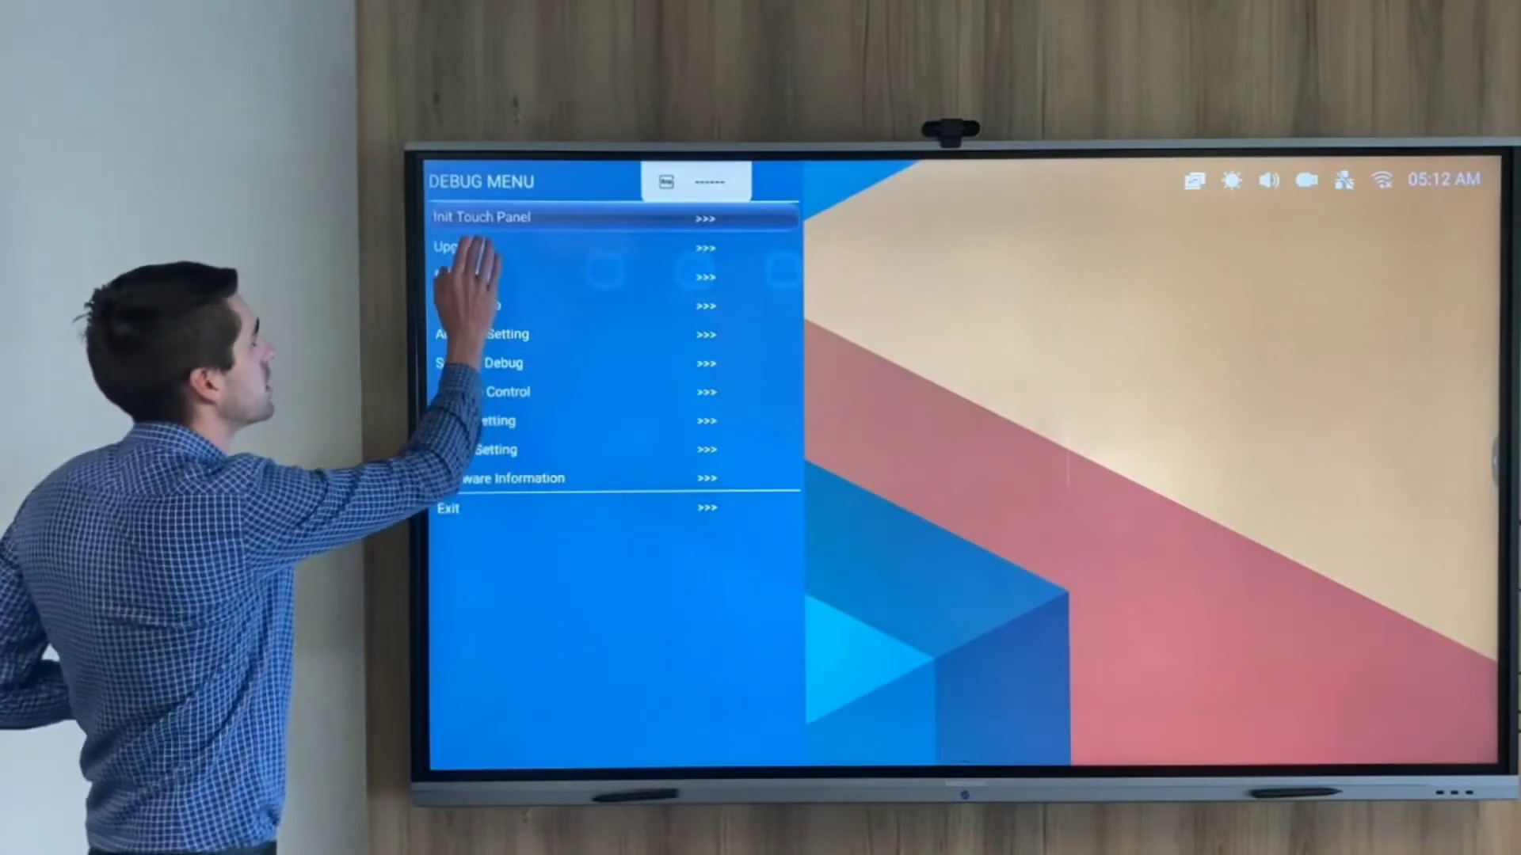
# Start Upgrade All from the Debug Menu and confirm the upgrade dialog
pyautogui.click(475, 246)
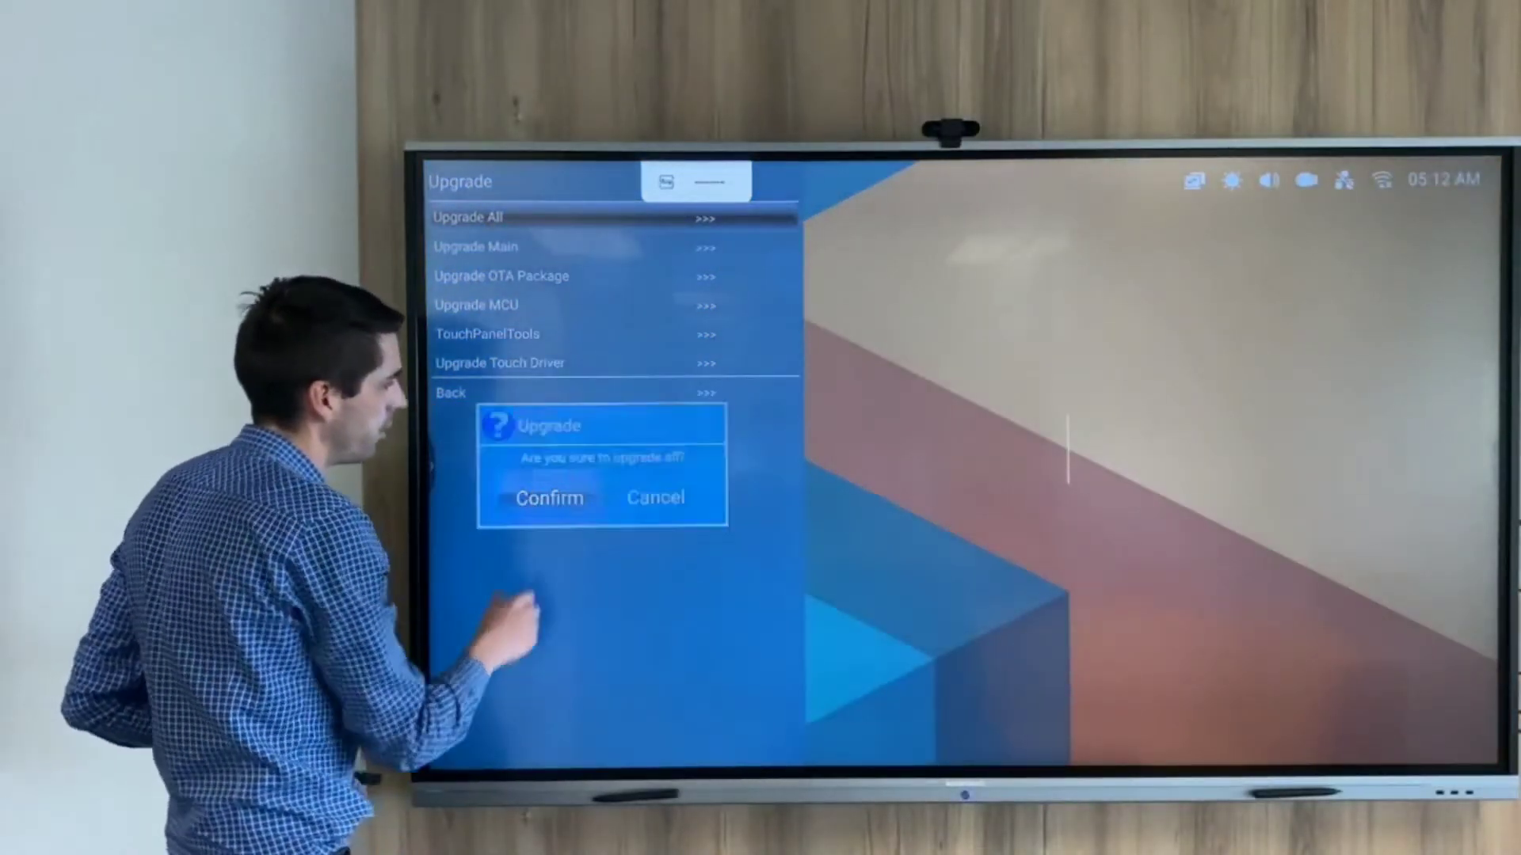
pyautogui.click(549, 498)
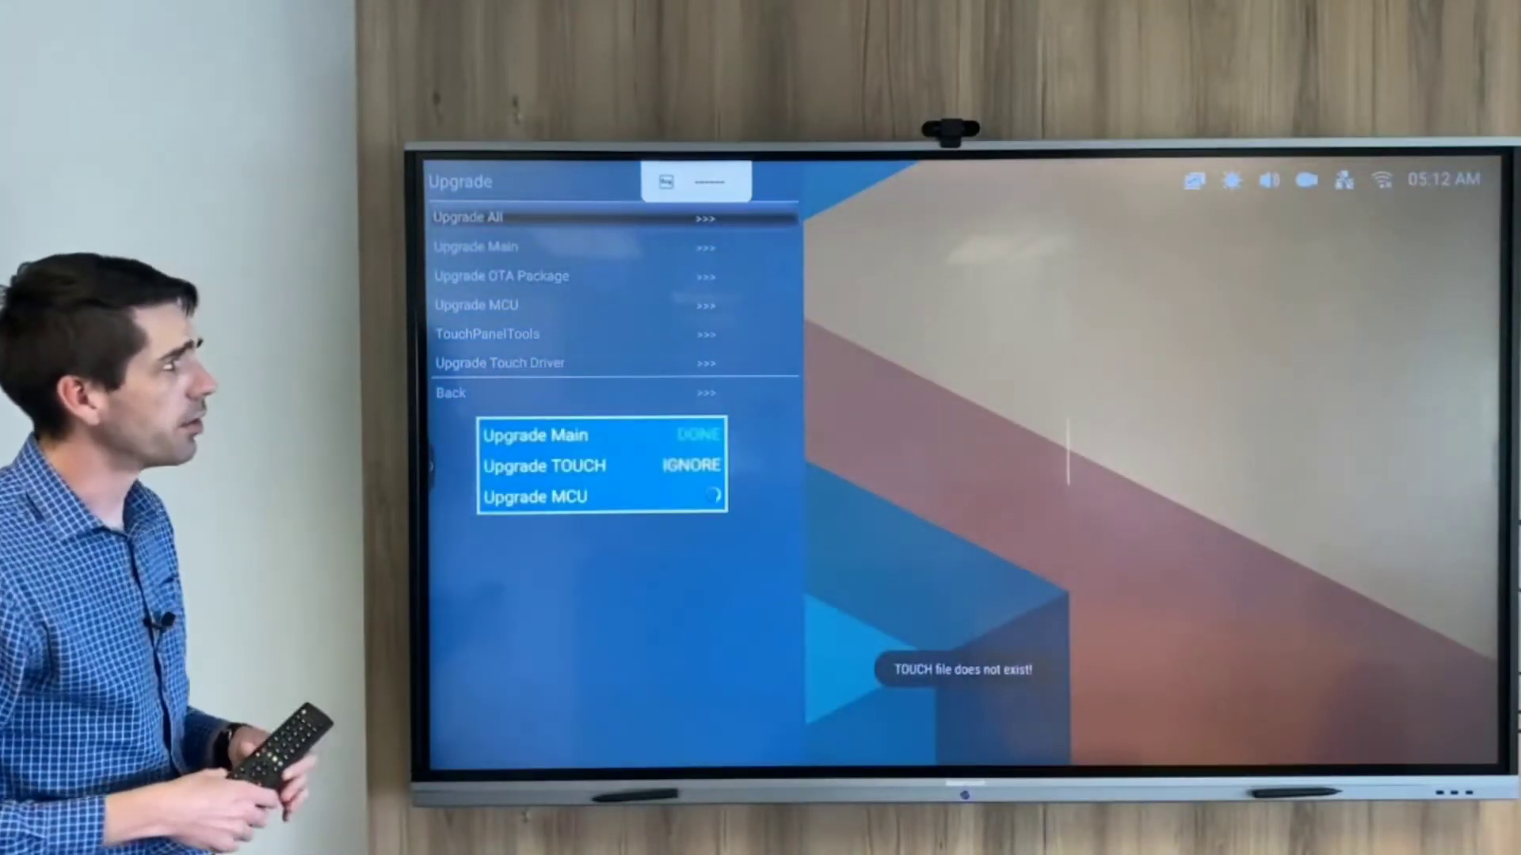